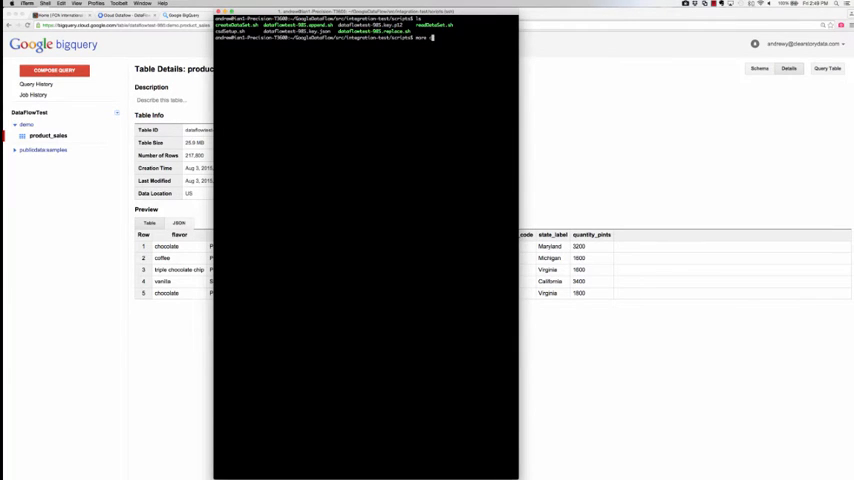
Run the sink demo script (mvn exec) and let the Maven build output stream
key(Return)
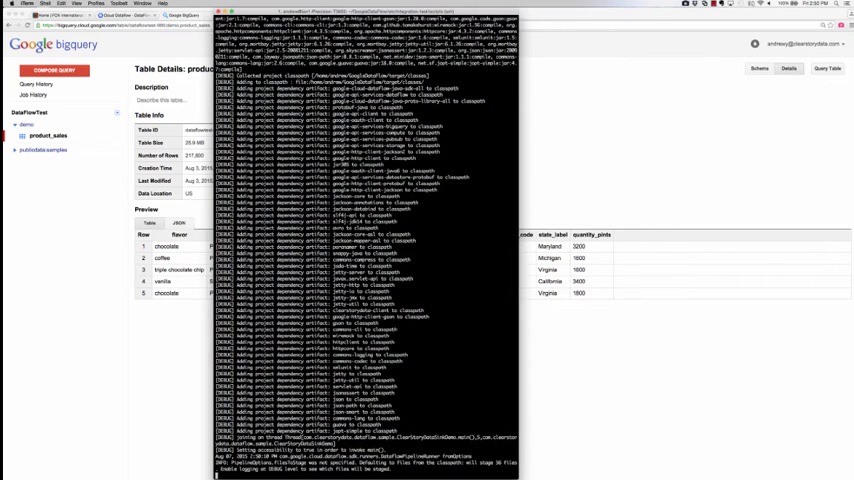
scroll(down, 3)
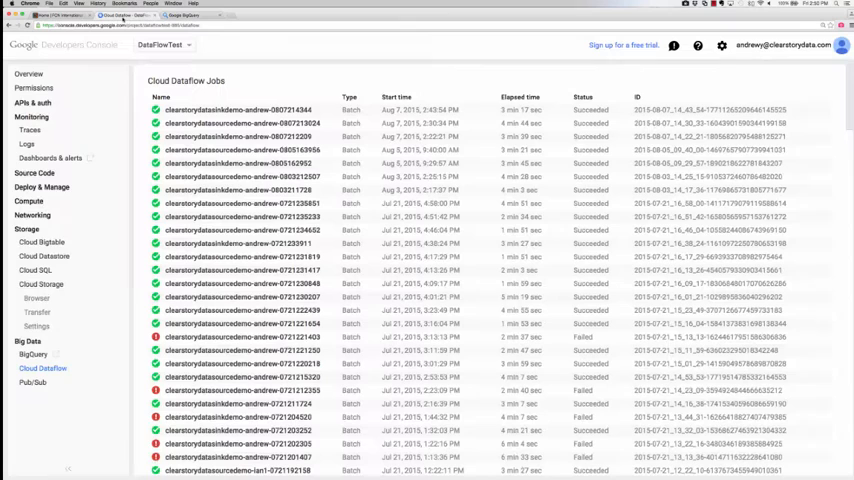
Inspect the running transfer job's graph, reviewing its ReadFromBigQuery and TableRowTransform step details
click(240, 110)
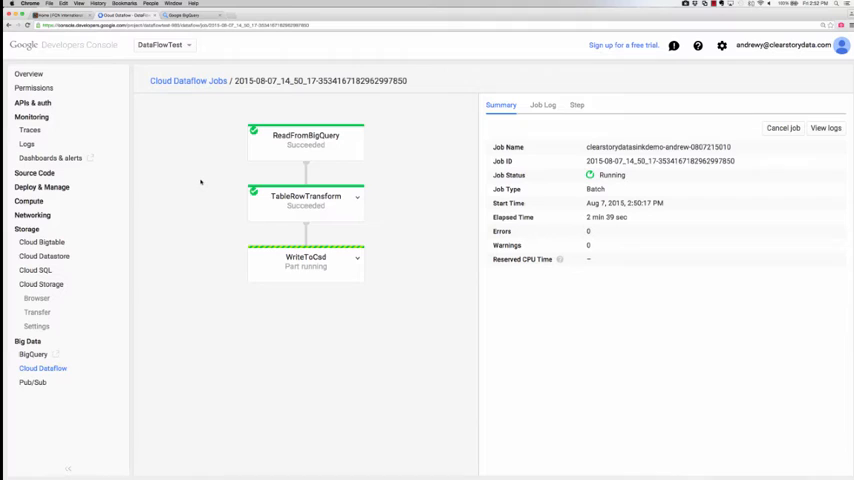
click(576, 104)
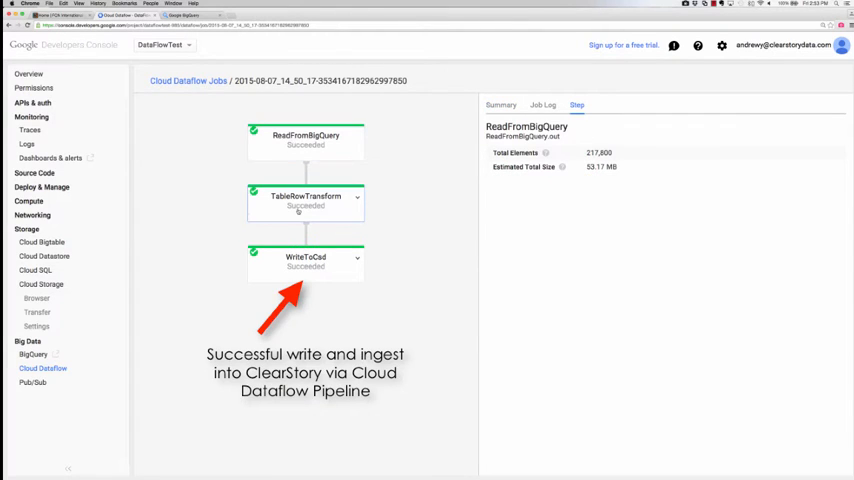
click(306, 196)
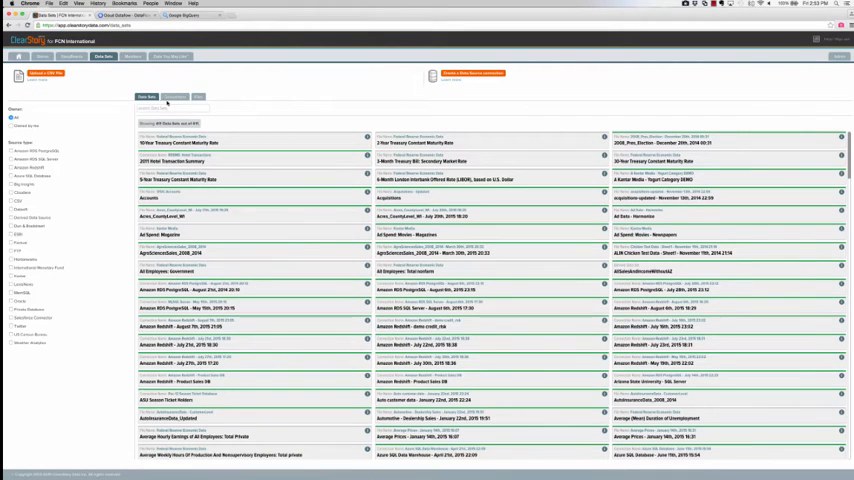
Filter to my own file sources and reach the Dairy_Product_Sales_Google_Cloud_Dataflow data set page
click(16, 126)
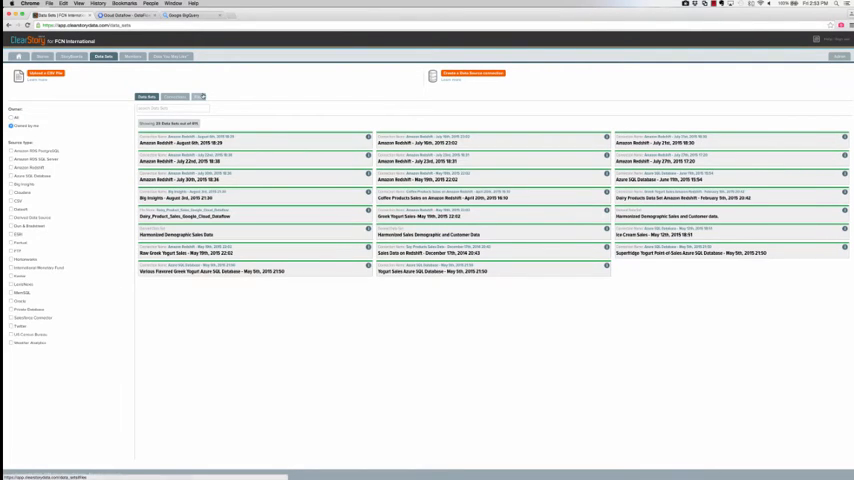
click(12, 125)
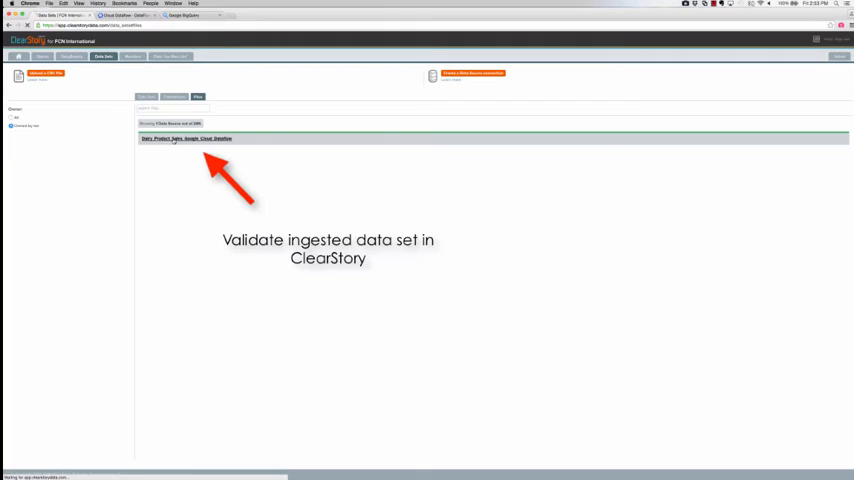
click(185, 138)
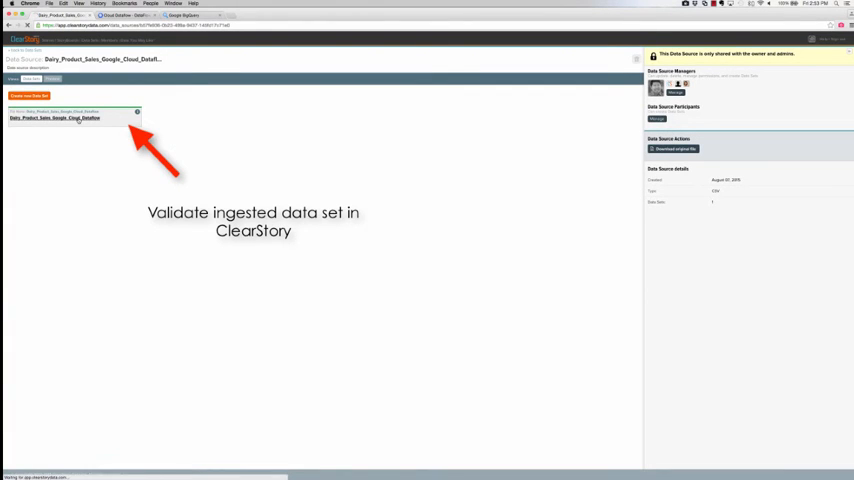
click(65, 118)
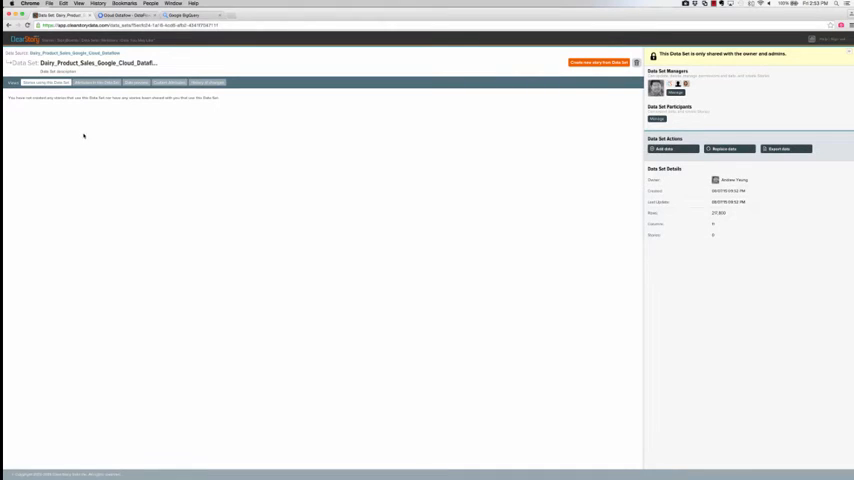
View the data set's attributes with inferred types, then its row data preview
click(95, 82)
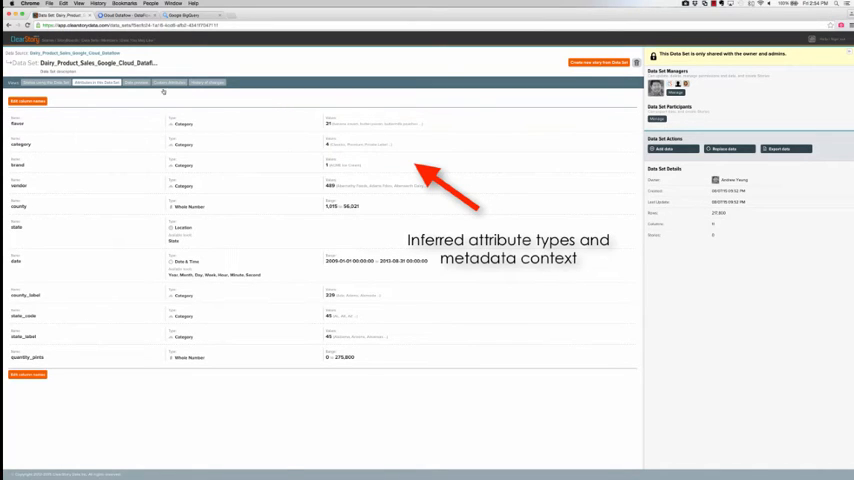
click(135, 83)
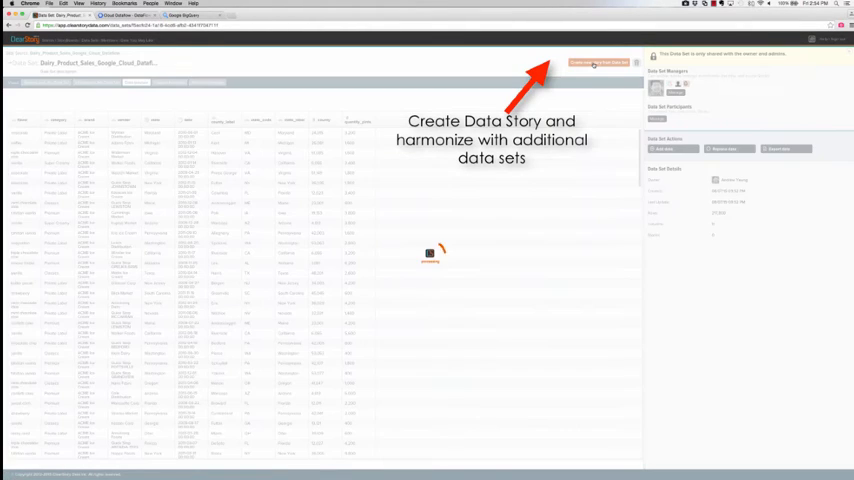
Create a new story from the dairy sales data set
click(598, 63)
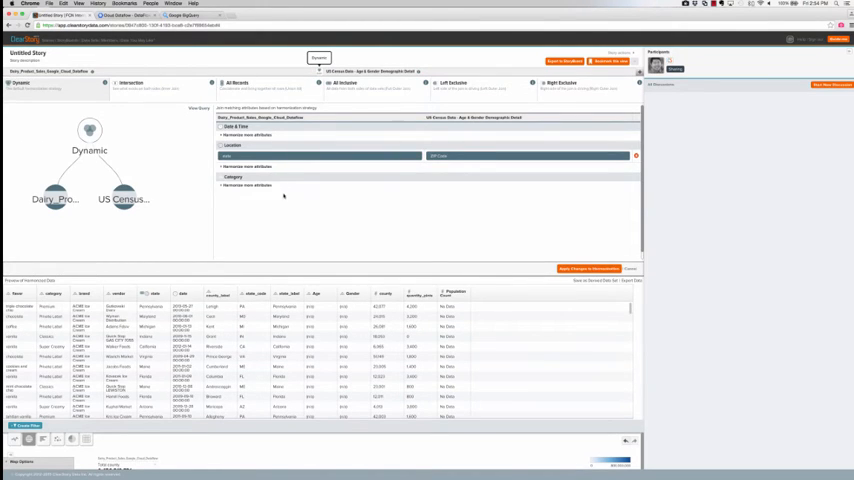
Harmonize another Category attribute by pairing a dairy attribute with the census data
click(222, 120)
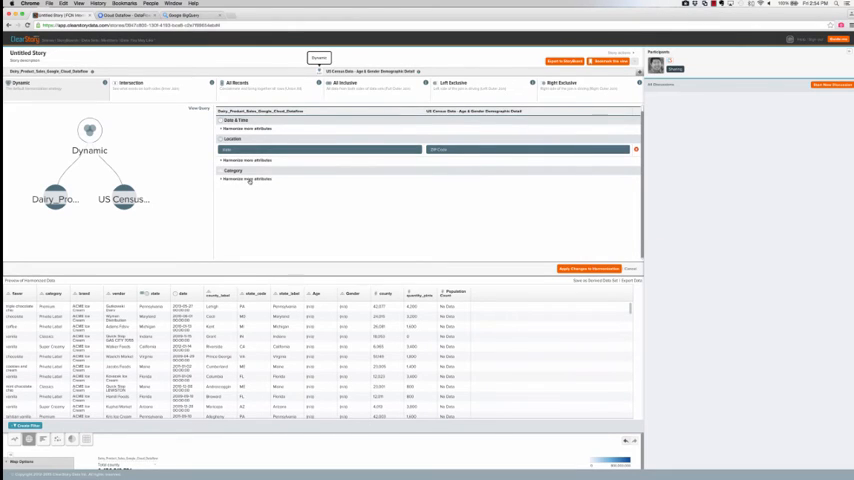
click(247, 180)
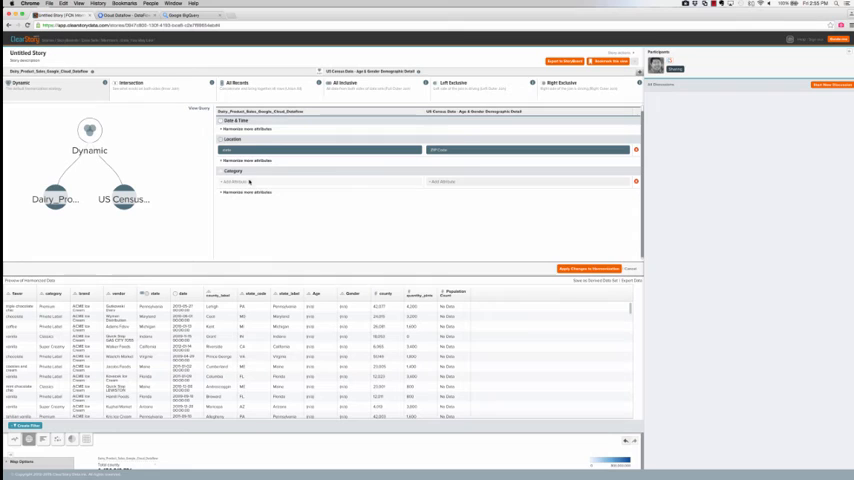
click(588, 268)
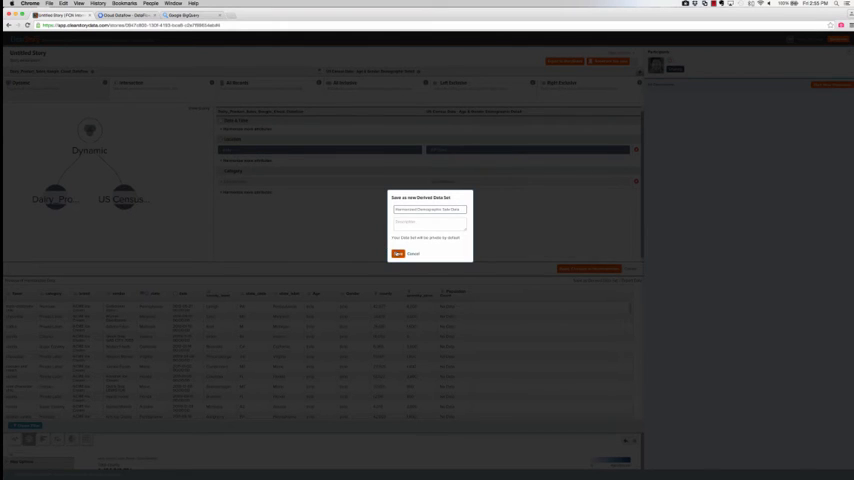
Save the derived data set as Harmonized Demographic Sales Data
click(398, 252)
text(more c)
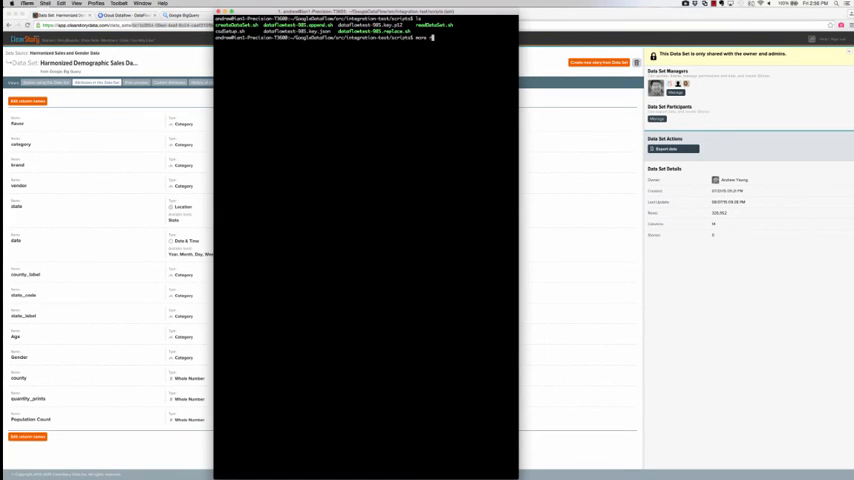
Run the source demo script and let the Maven build and staging output finish
key(Return)
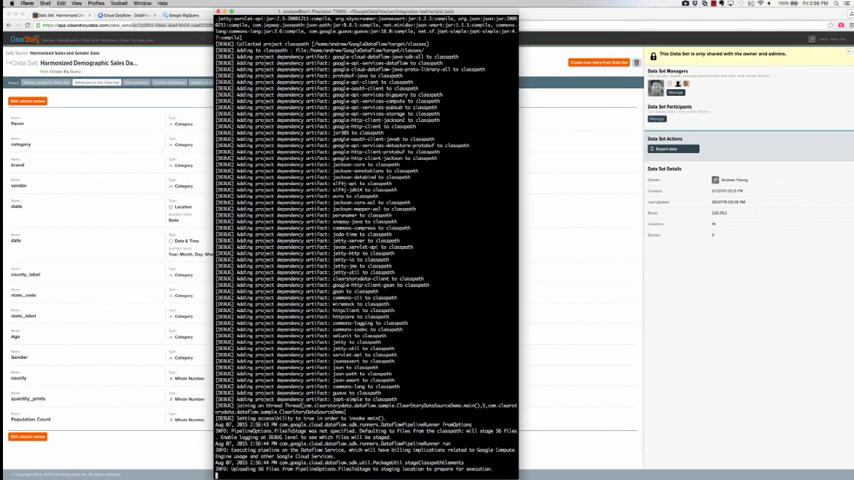
scroll(down, 3)
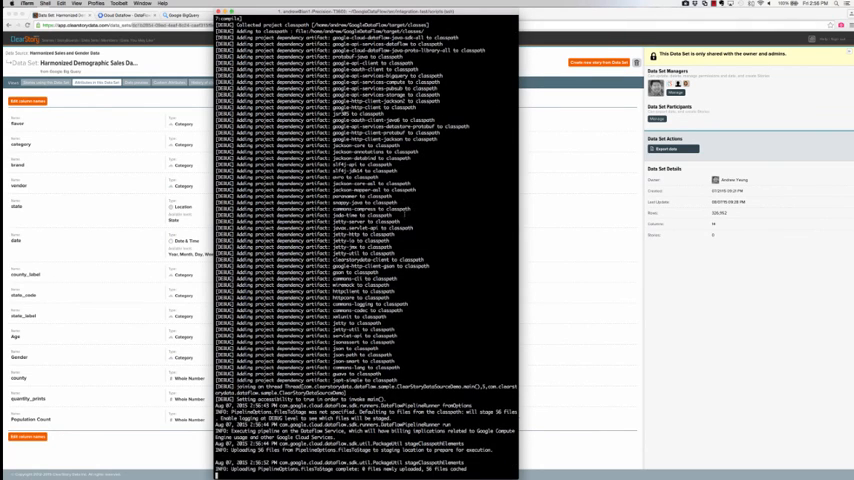
scroll(down, 3)
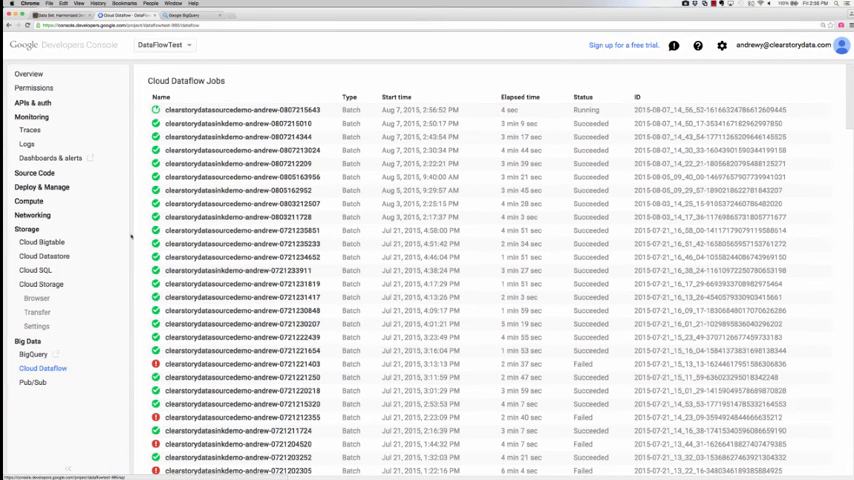
Review the clearstorydatasourcedemo job's step graph, then go to the Cloud Storage browser
click(242, 110)
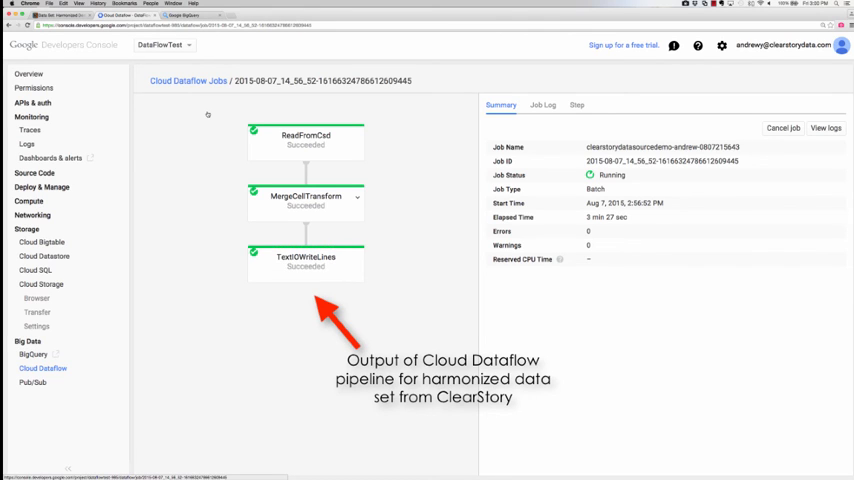
click(37, 298)
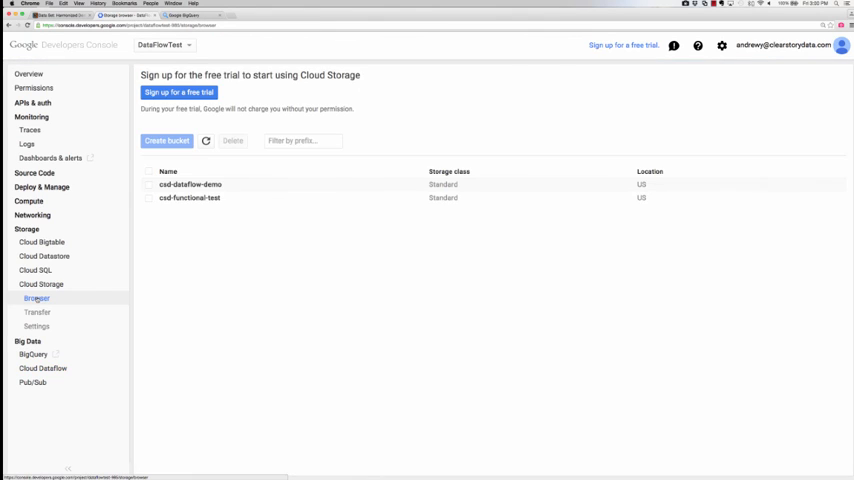
Navigate into csd-dataflow-demo / ClearstoryDataSourceTest / out to see the exported results
click(190, 184)
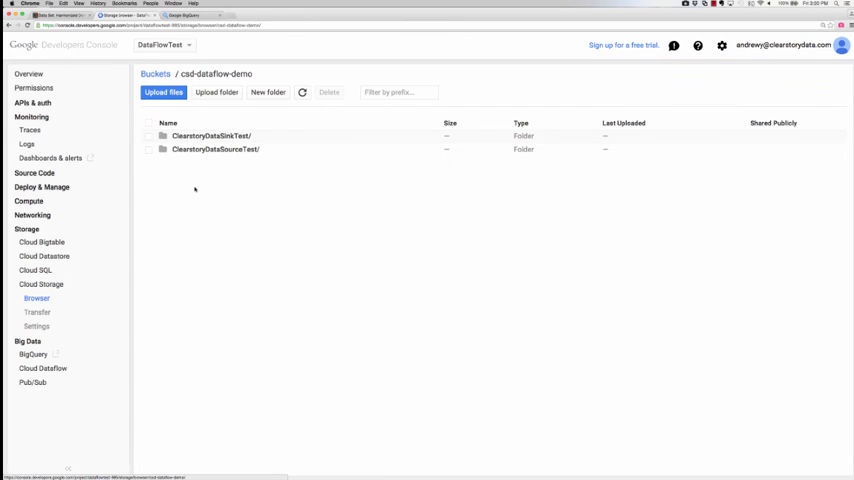
click(215, 149)
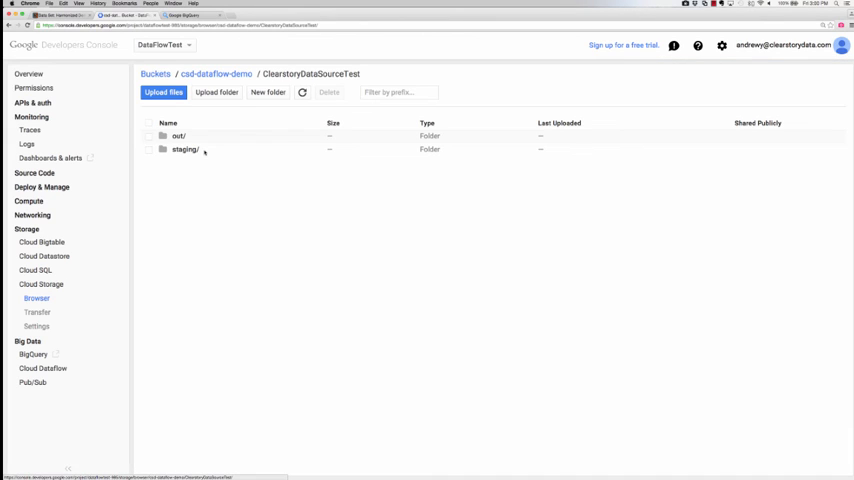
click(178, 135)
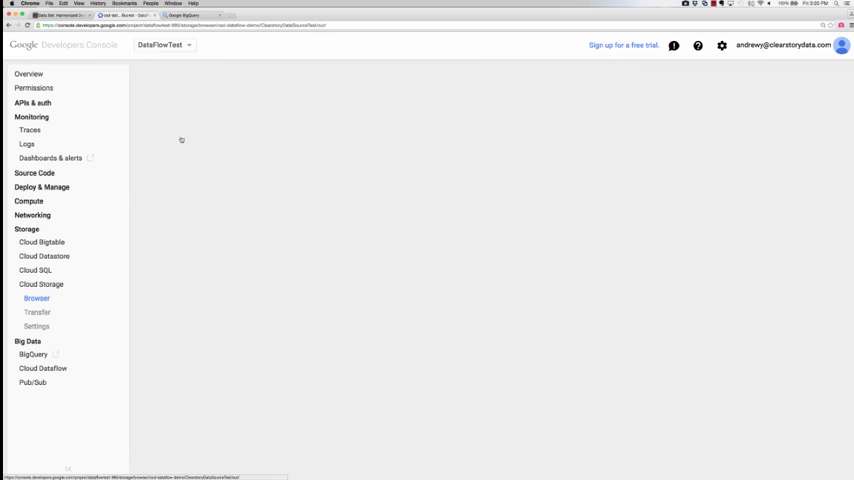